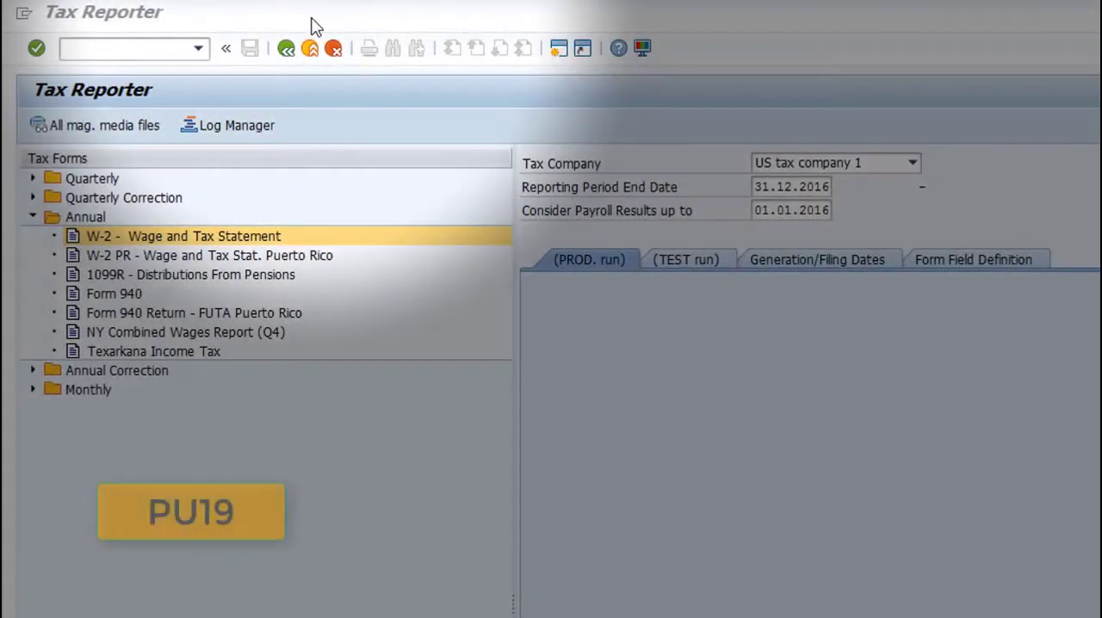
Step: Open Utilities > Online W-2 Forms > Display Online W-2 Forms for the W-2 tax form
{"action": "left_click", "coordinate": [314, 17]}
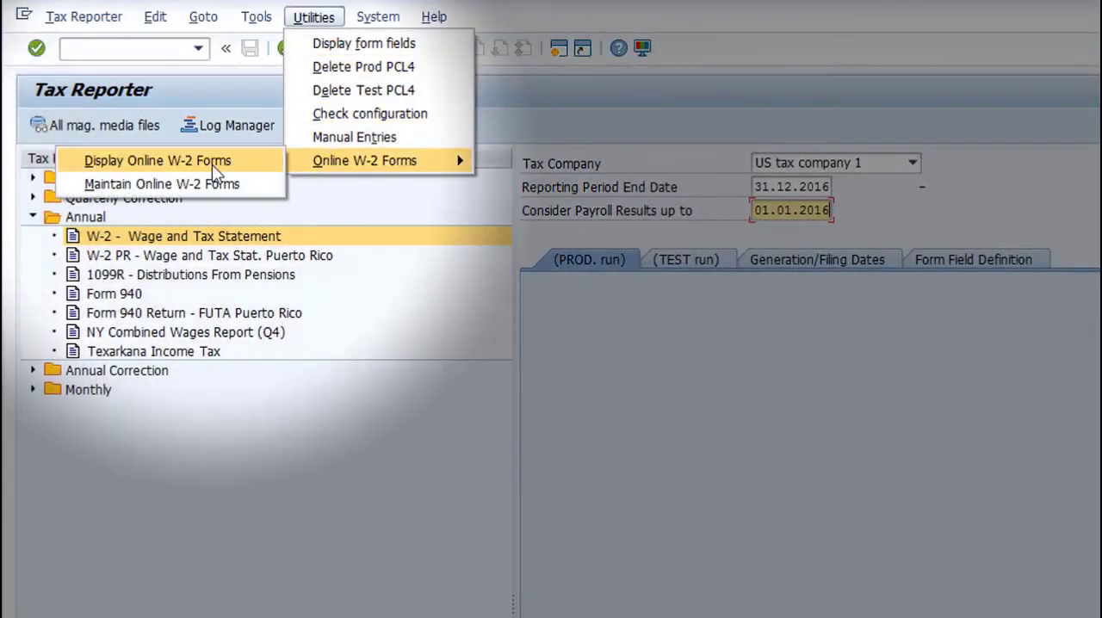
{"action": "left_click", "coordinate": [156, 160]}
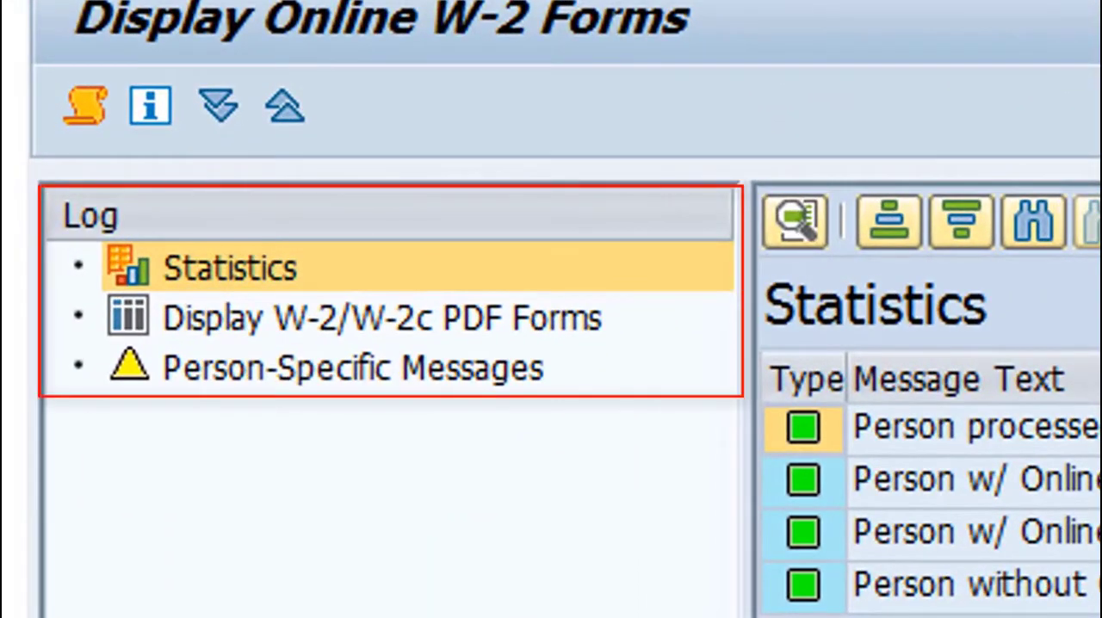
{"action": "left_click", "coordinate": [381, 317]}
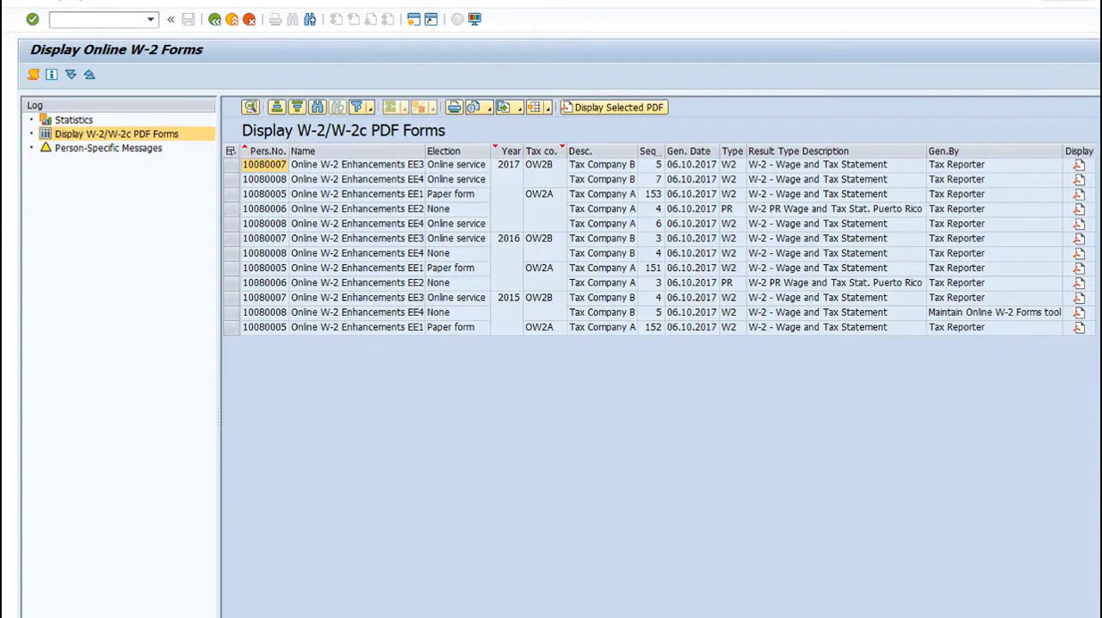
{"action": "left_click", "coordinate": [232, 164]}
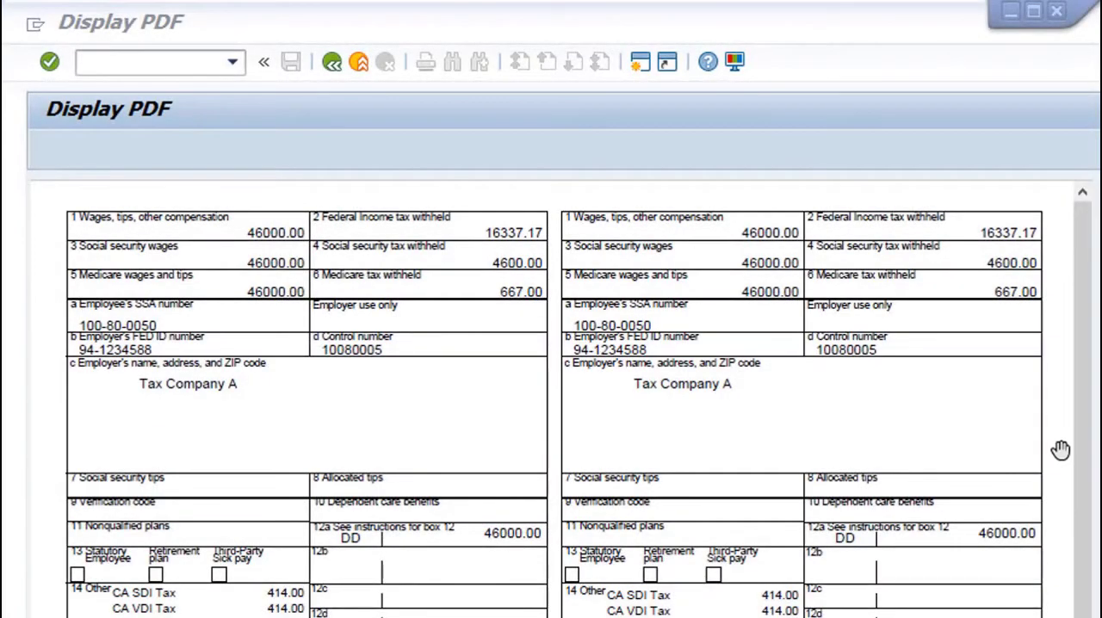
{"action": "scroll", "scroll_direction": "down", "scroll_amount": 3}
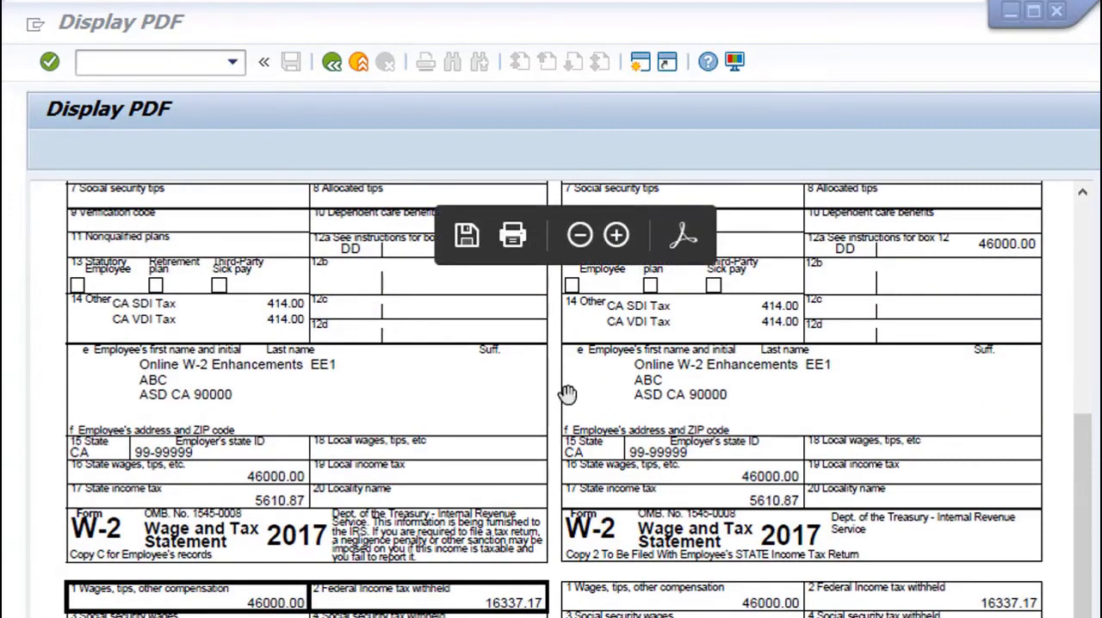
{"action": "mouse_move", "coordinate": [512, 235]}
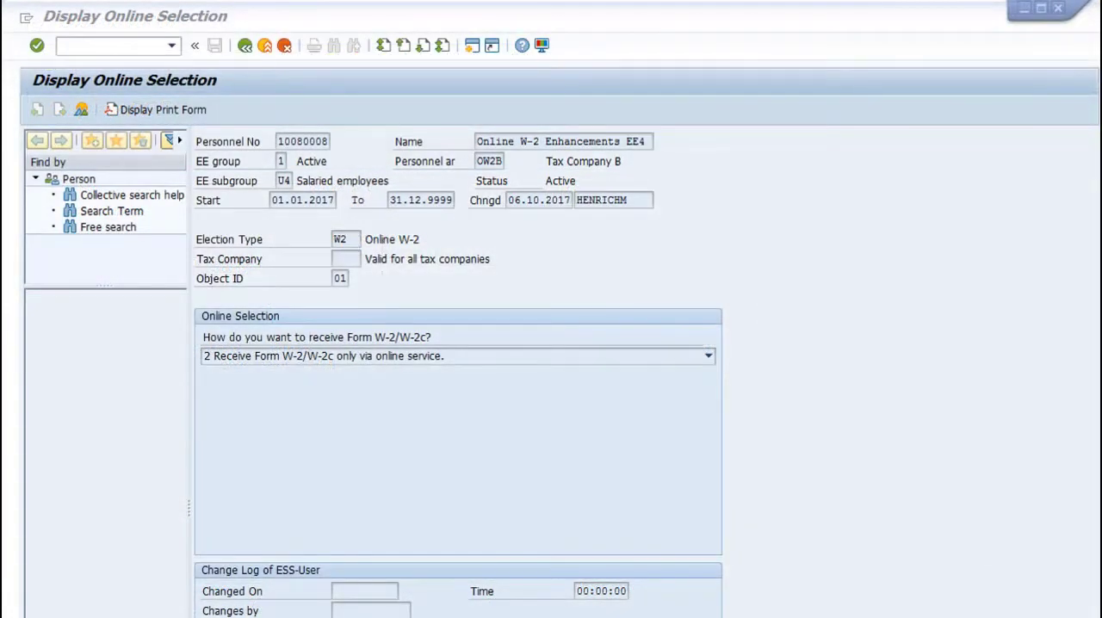
{"action": "scroll", "scroll_direction": "down", "scroll_amount": 3}
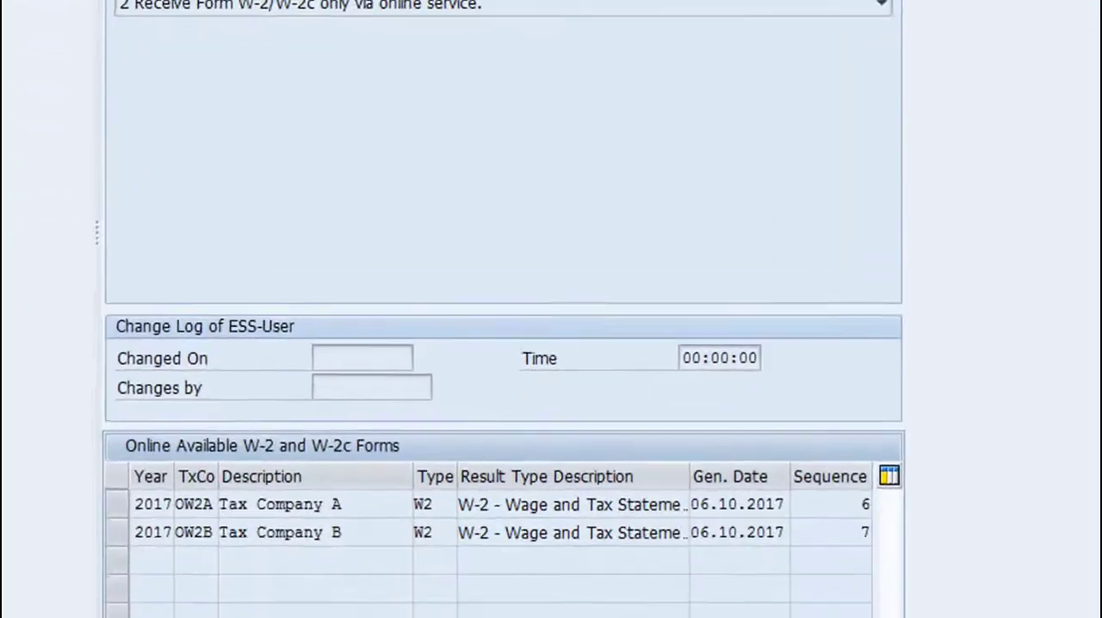
{"action": "scroll", "scroll_direction": "down", "scroll_amount": 3}
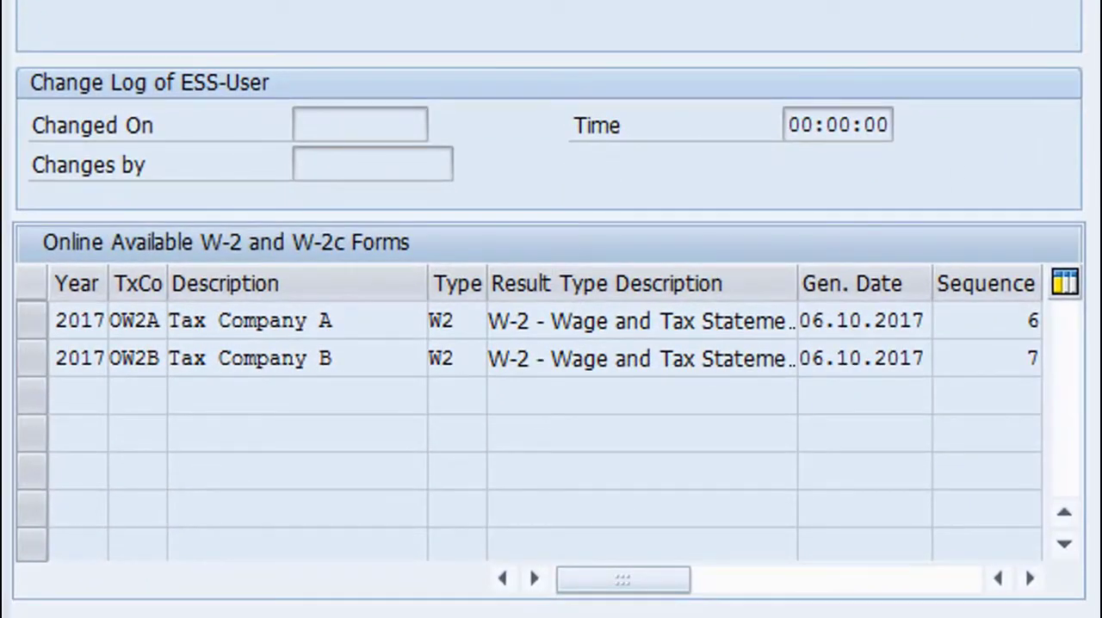